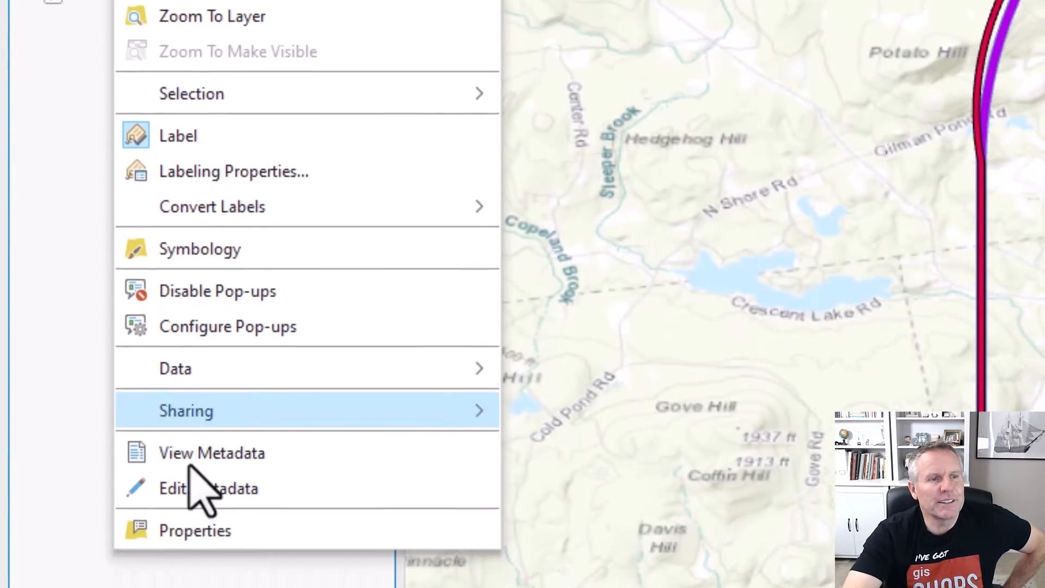
Step: Open the Layer Properties of the LineShapefile layer from the Contents pane
click(195, 530)
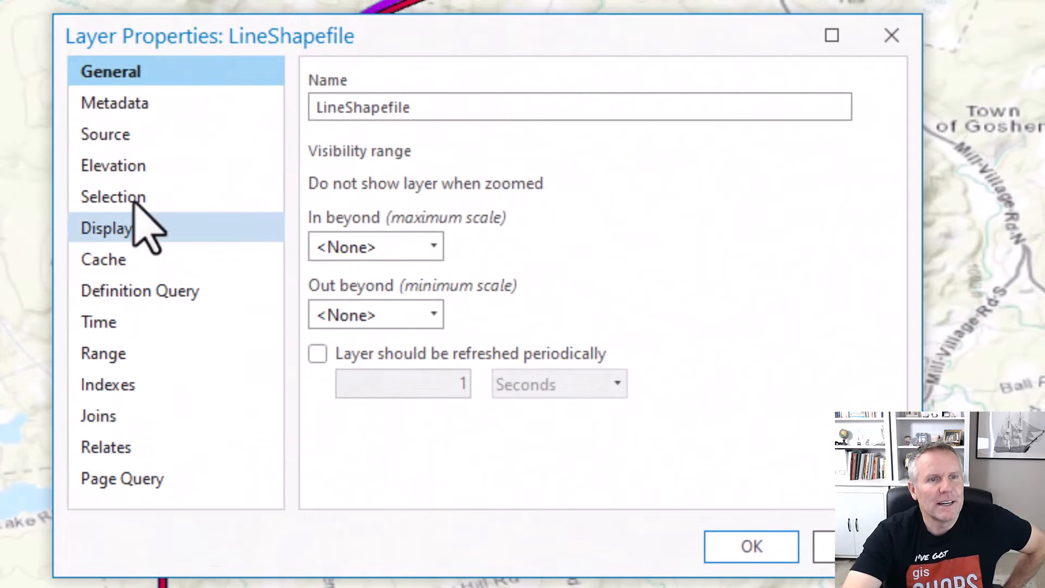
click(106, 134)
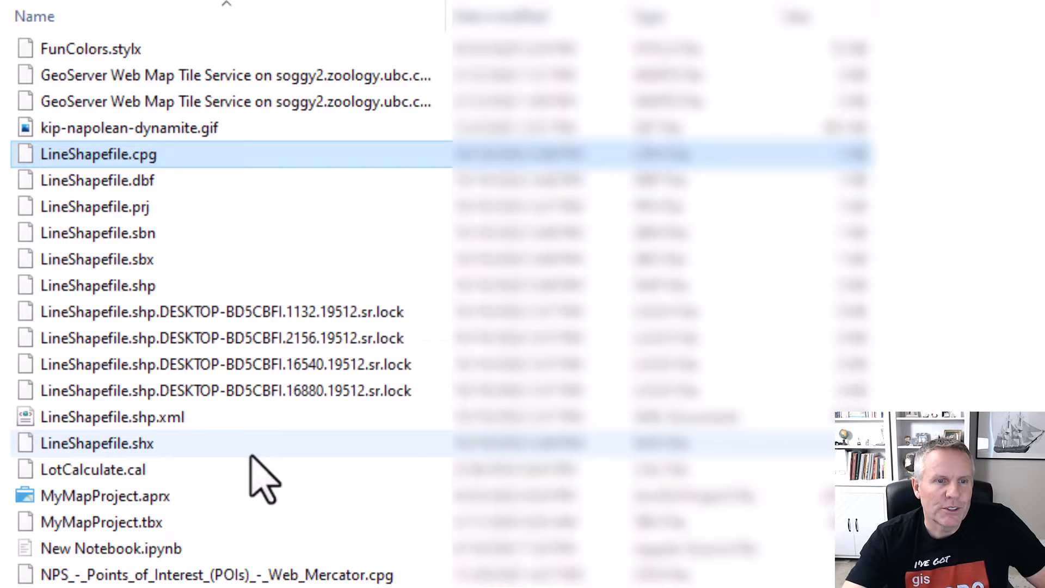
mouse_move(263, 390)
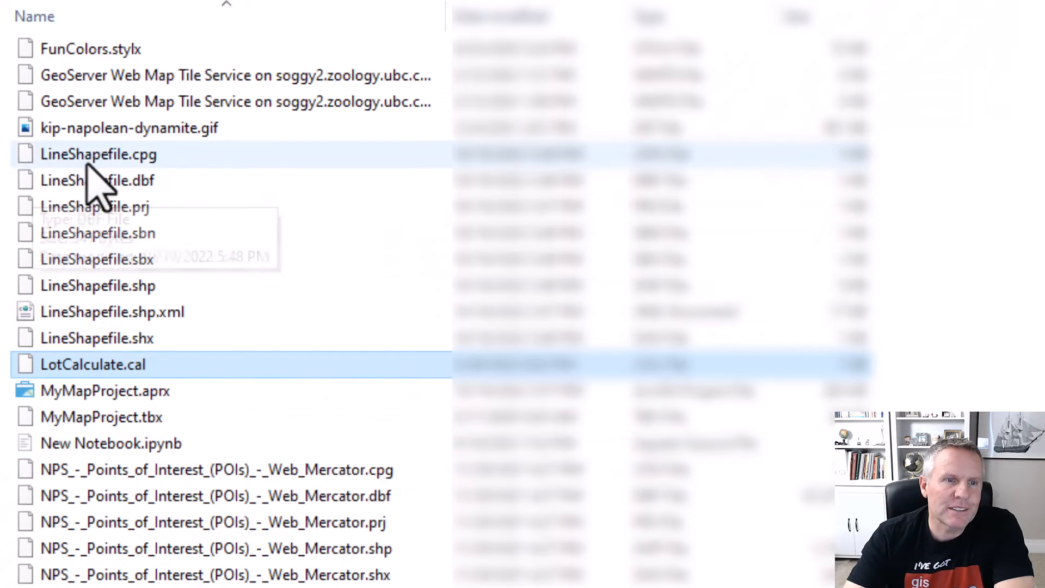
Step: Compress all eight LineShapefile files into LineShapefile.zip and view its contents
click(97, 337)
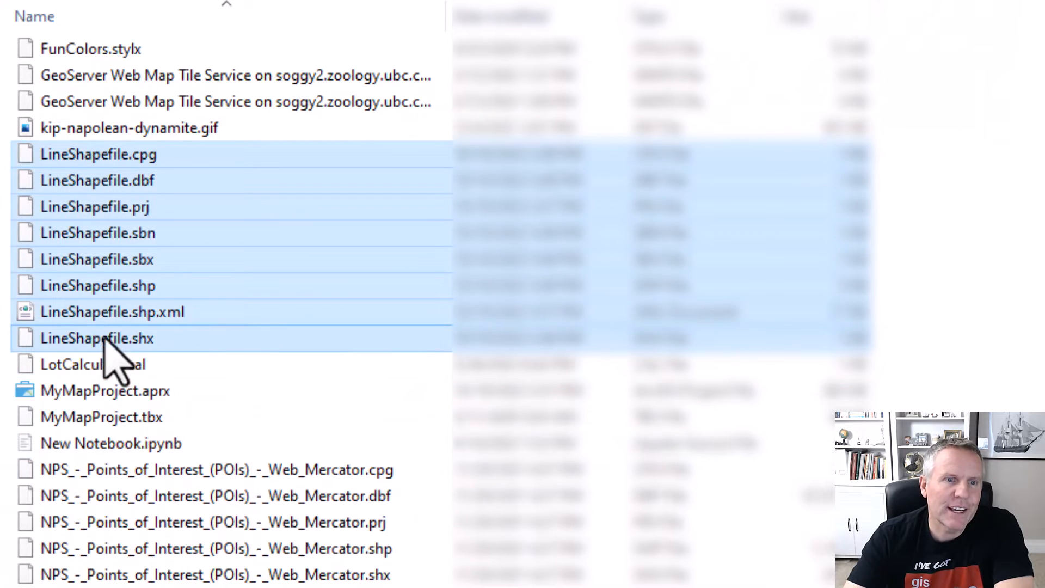
mouse_move(383, 357)
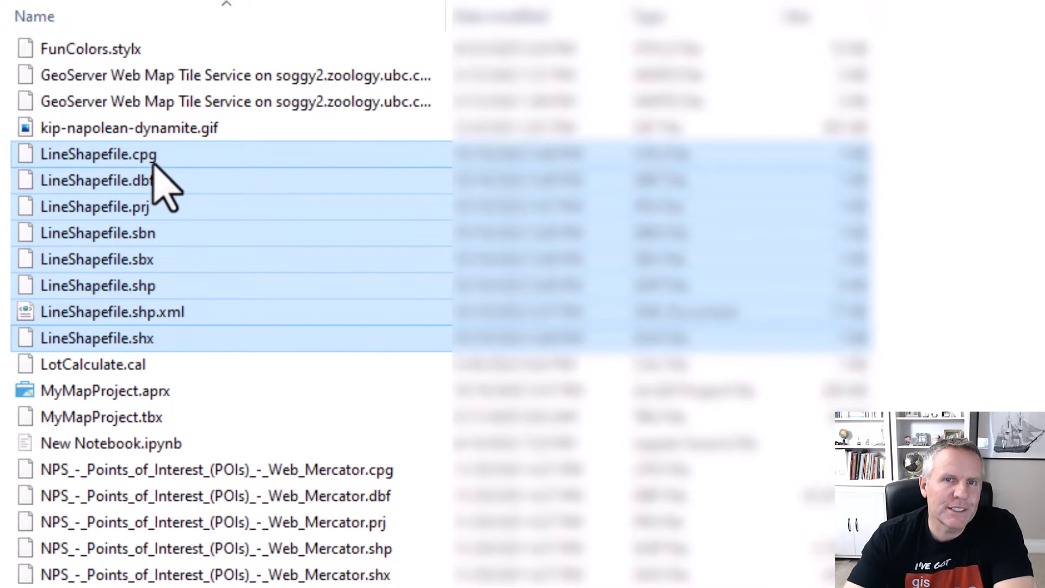
mouse_move(119, 296)
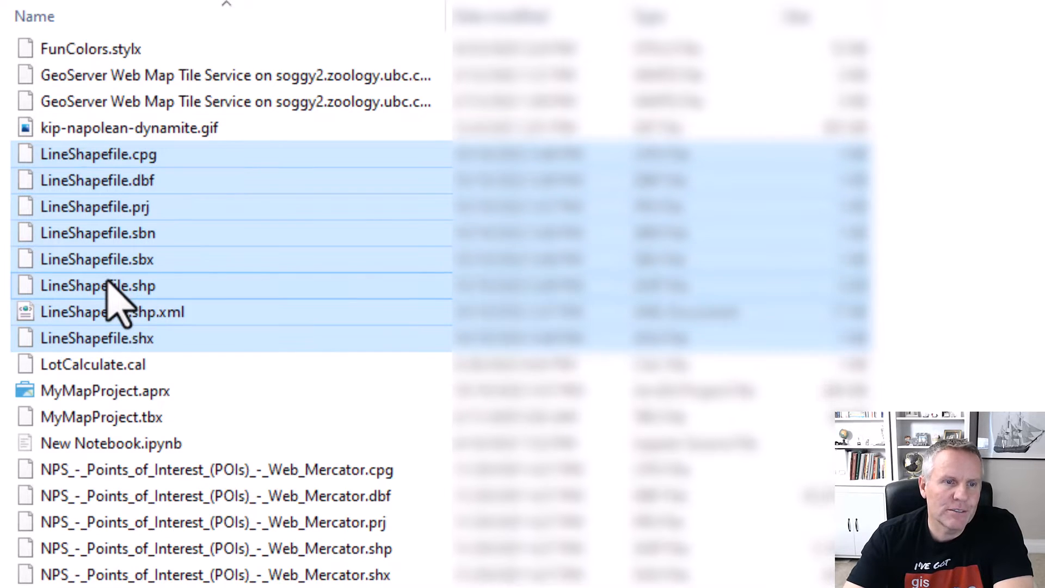
right_click(96, 285)
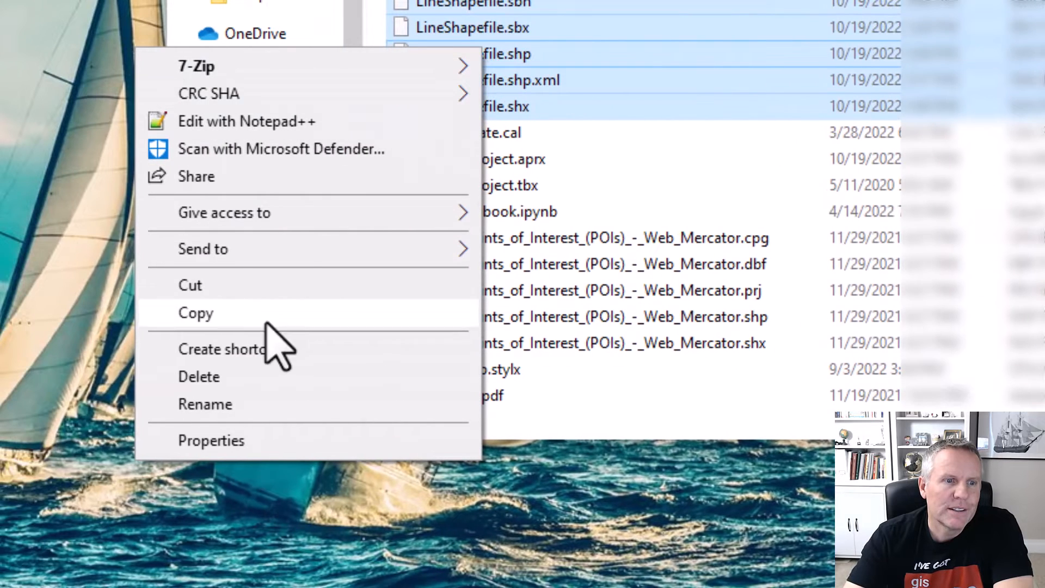
mouse_move(204, 249)
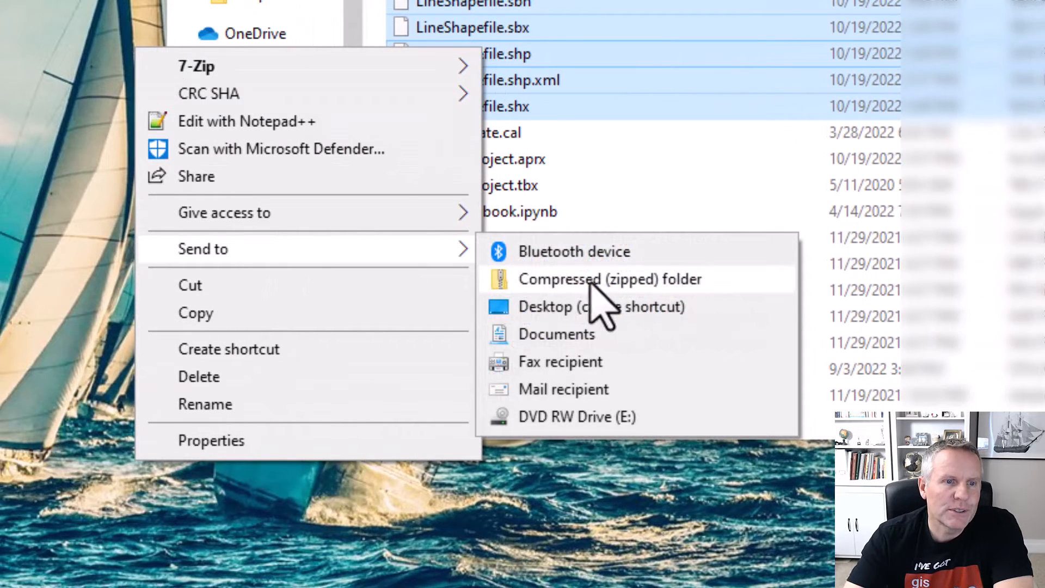
click(609, 279)
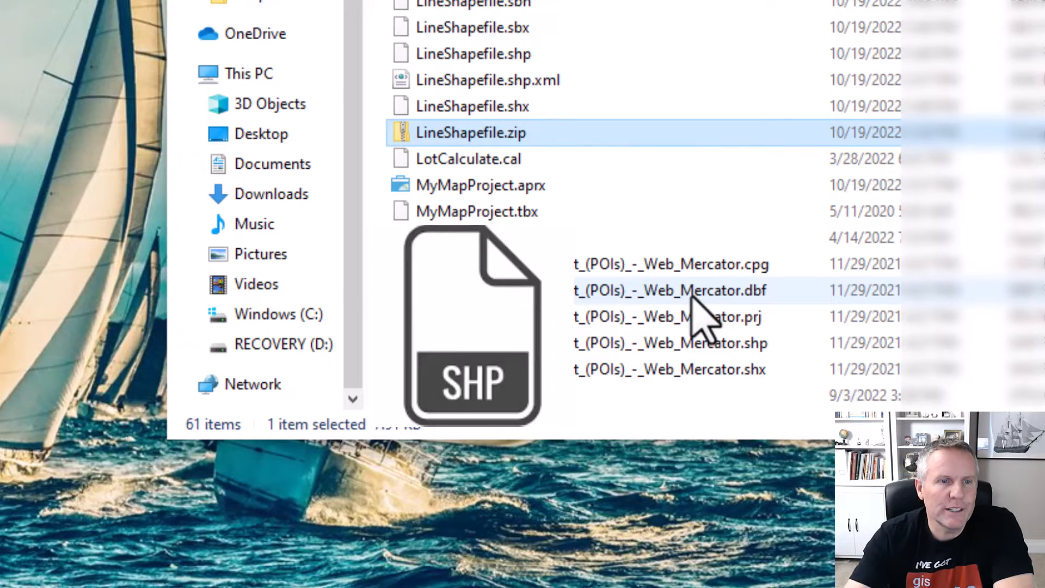
double_click(470, 133)
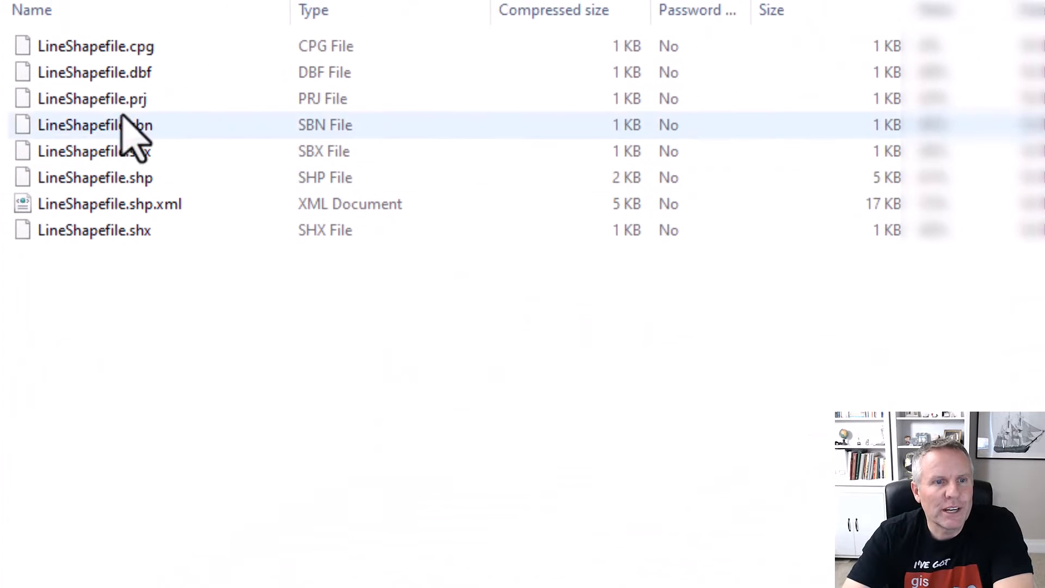
click(93, 229)
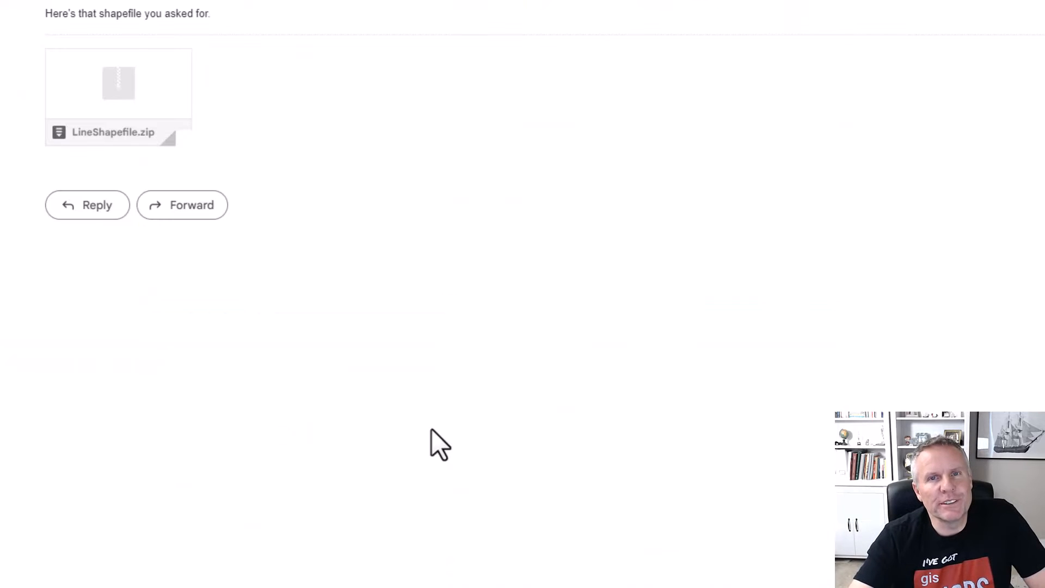
mouse_move(147, 157)
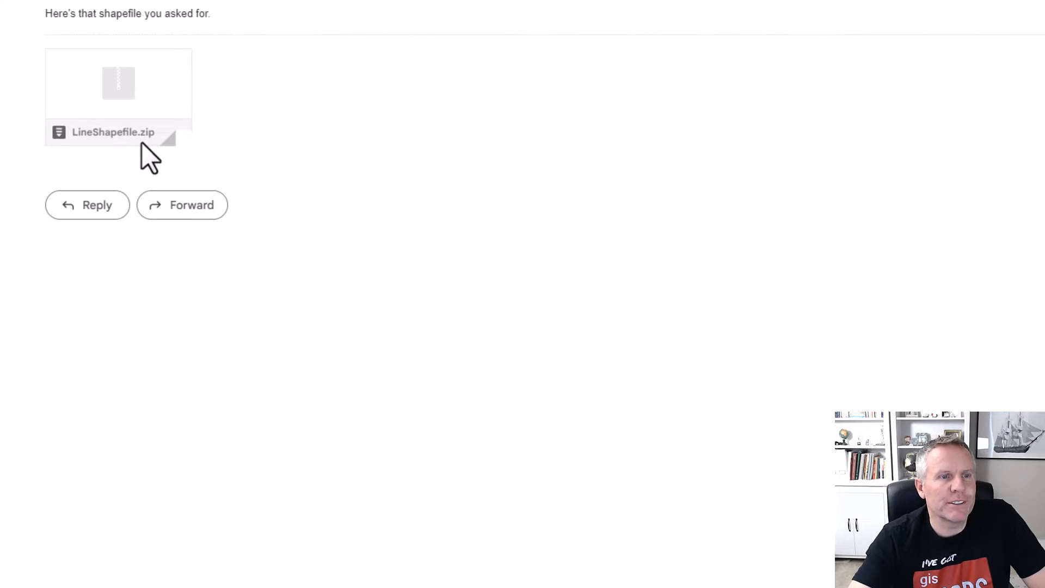
mouse_move(286, 516)
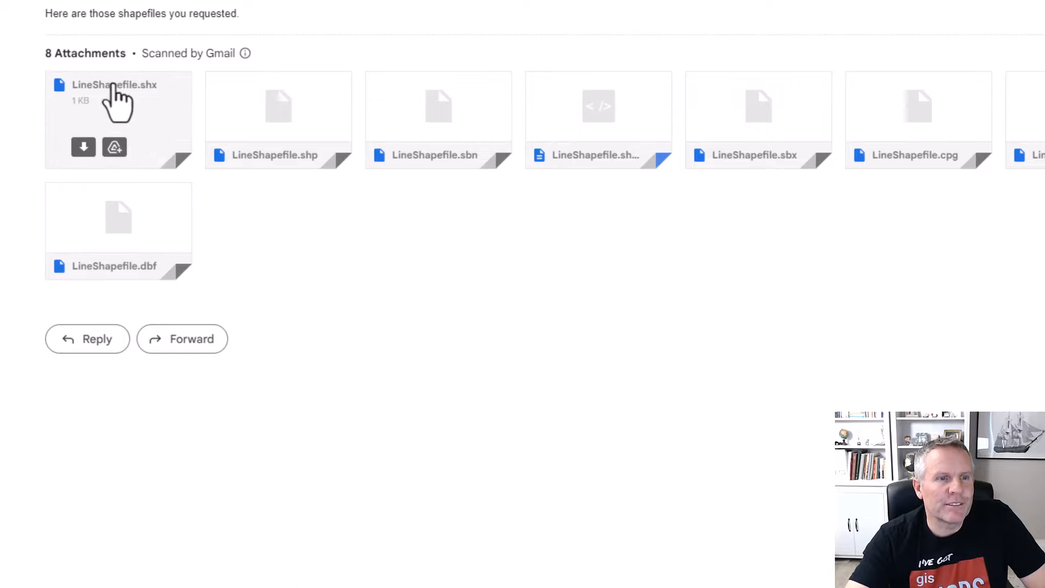
mouse_move(524, 418)
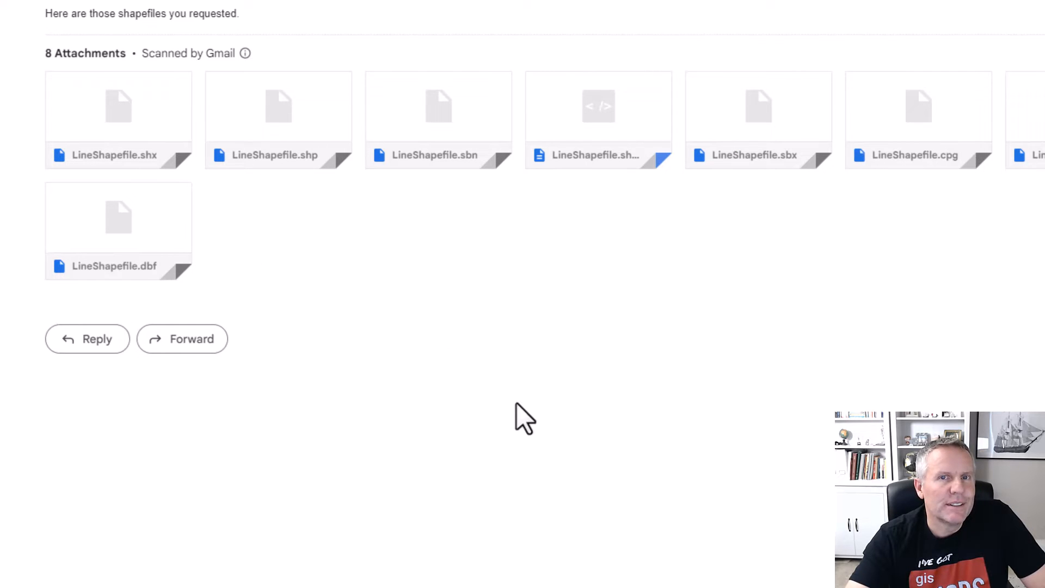
mouse_move(393, 307)
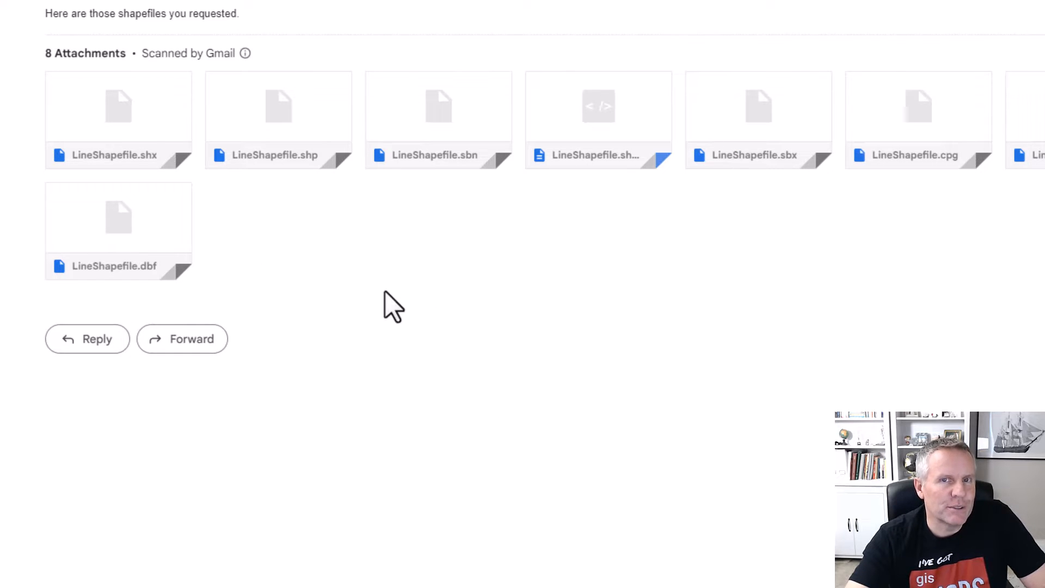
mouse_move(757, 119)
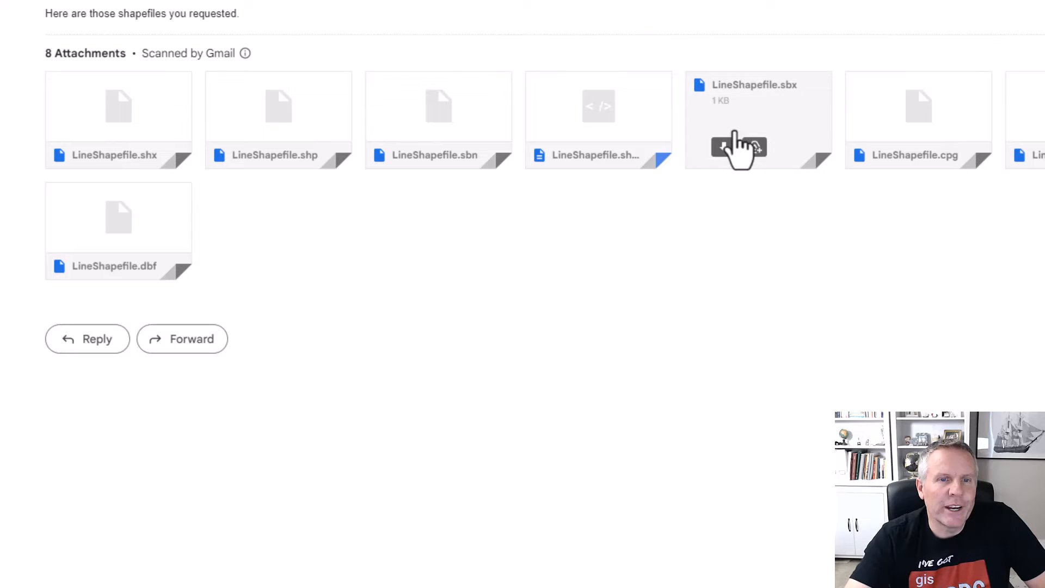
mouse_move(636, 337)
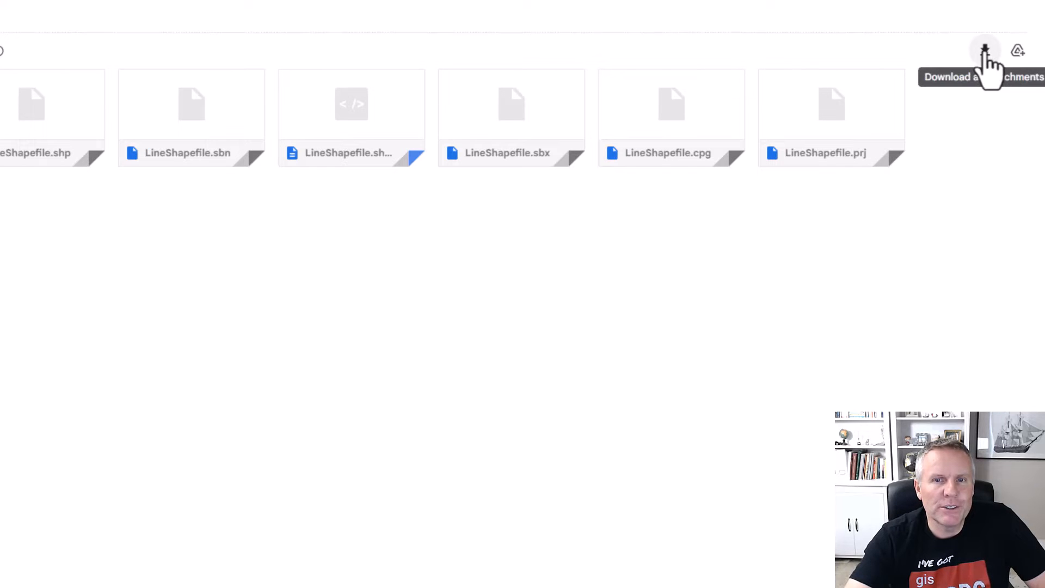
mouse_move(343, 396)
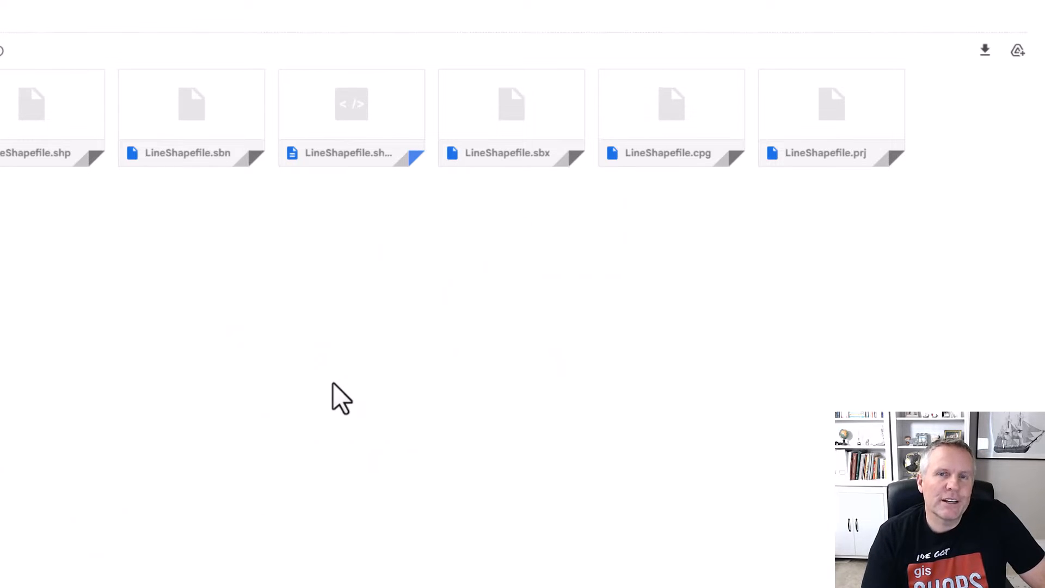
mouse_move(180, 324)
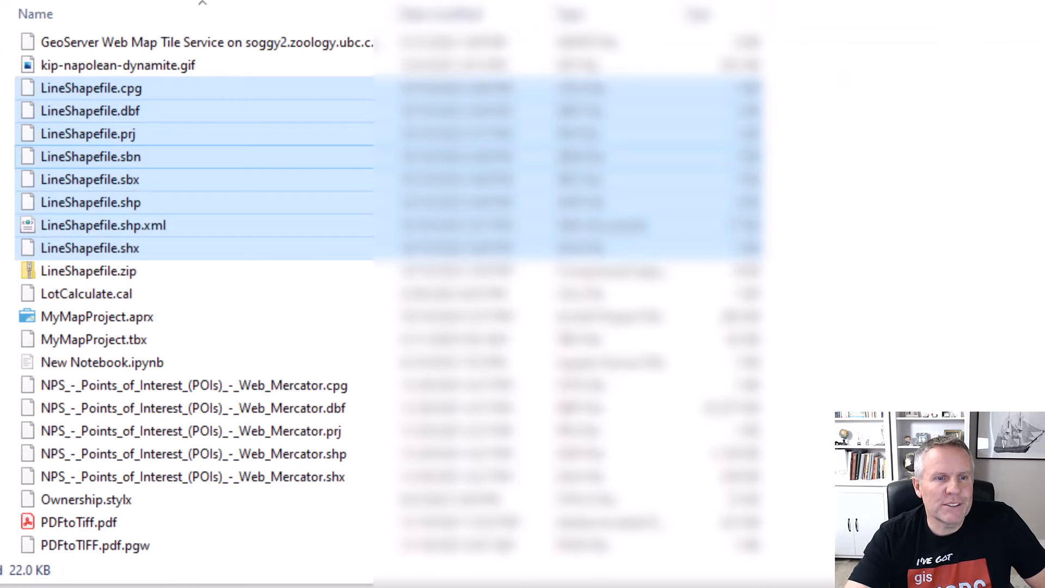
mouse_move(110, 117)
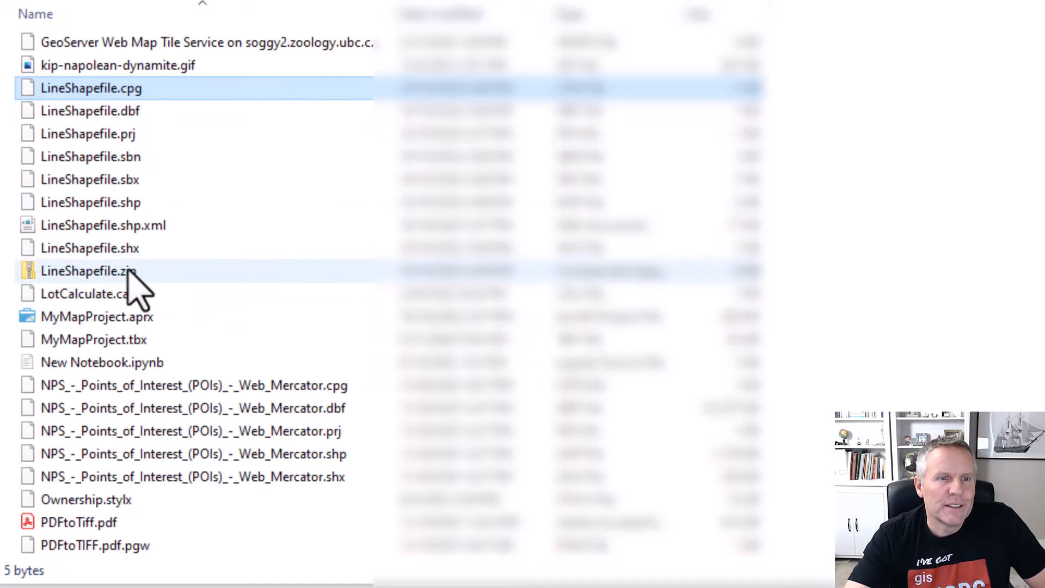
mouse_move(133, 225)
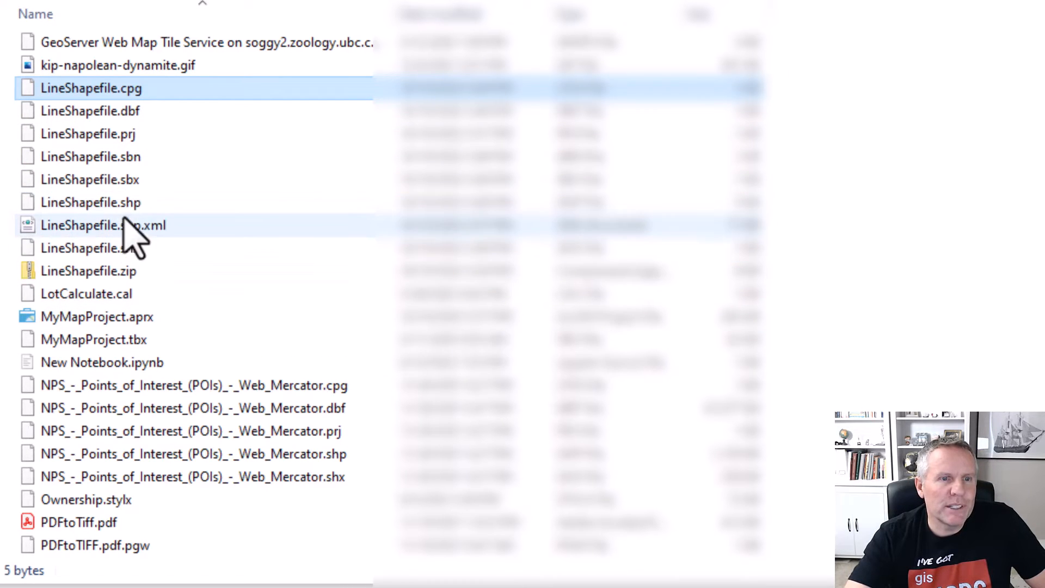
click(90, 202)
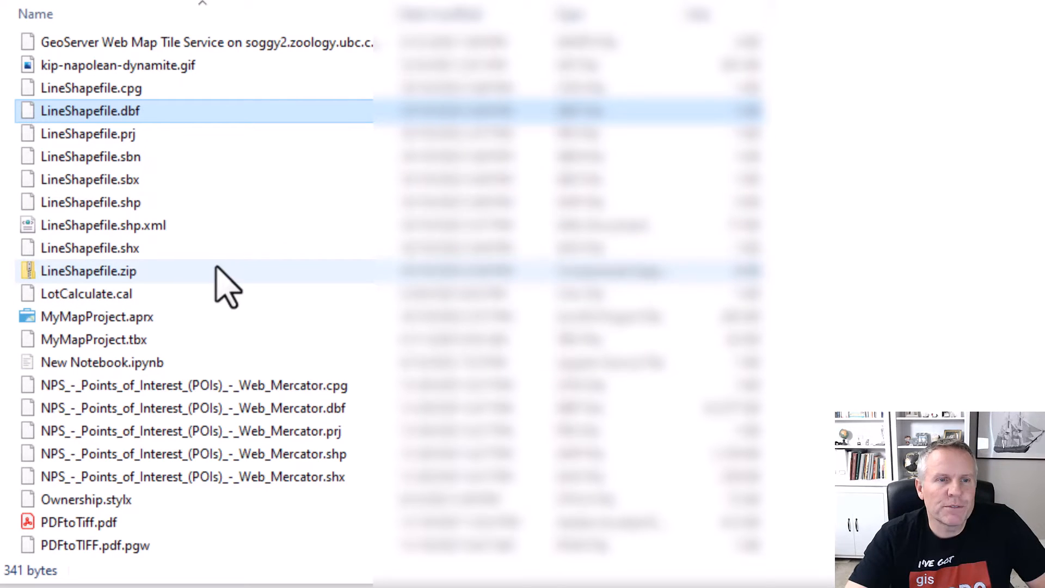
click(91, 247)
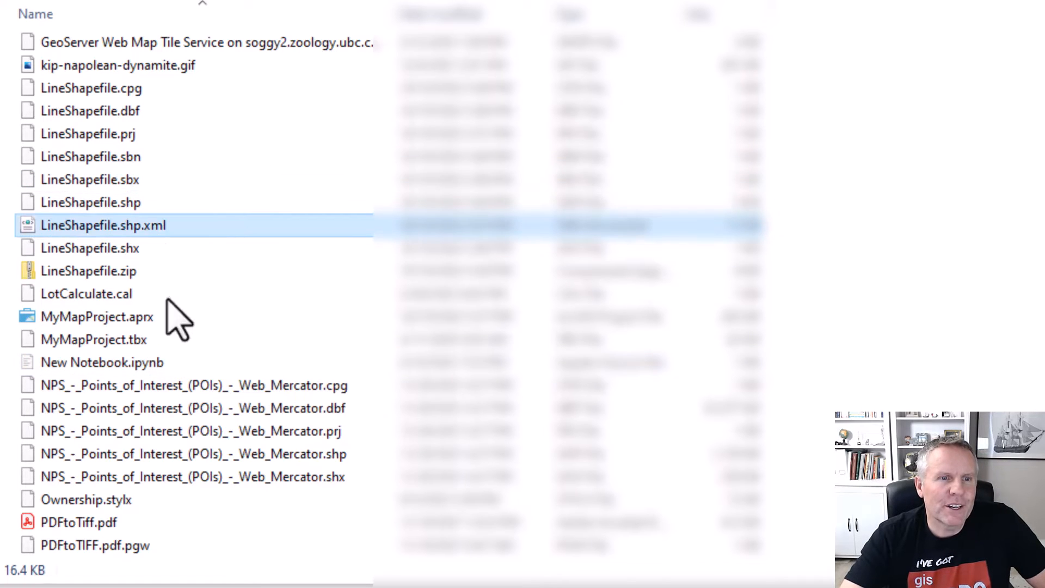
mouse_move(97, 317)
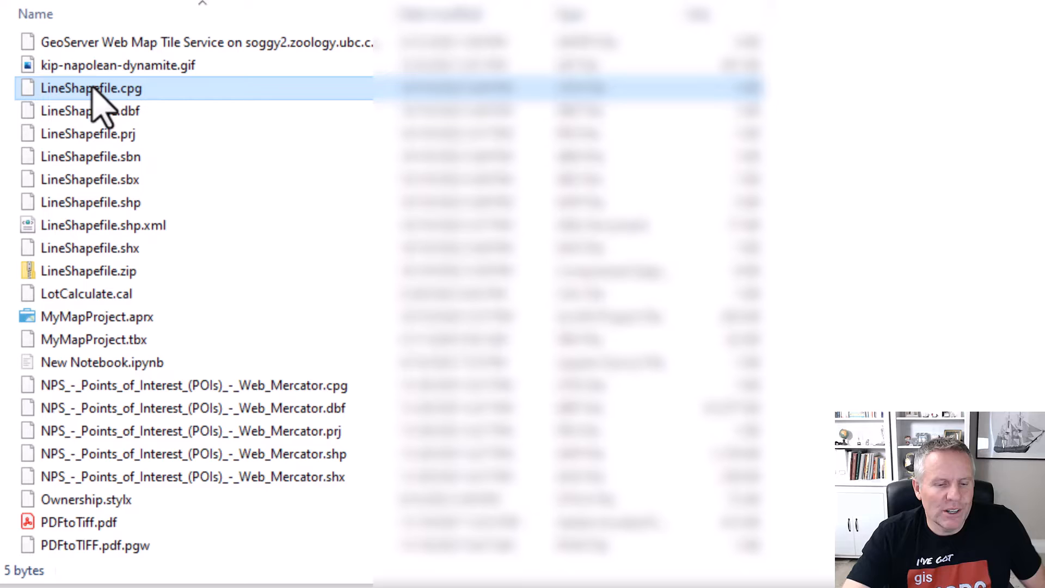
mouse_move(90, 248)
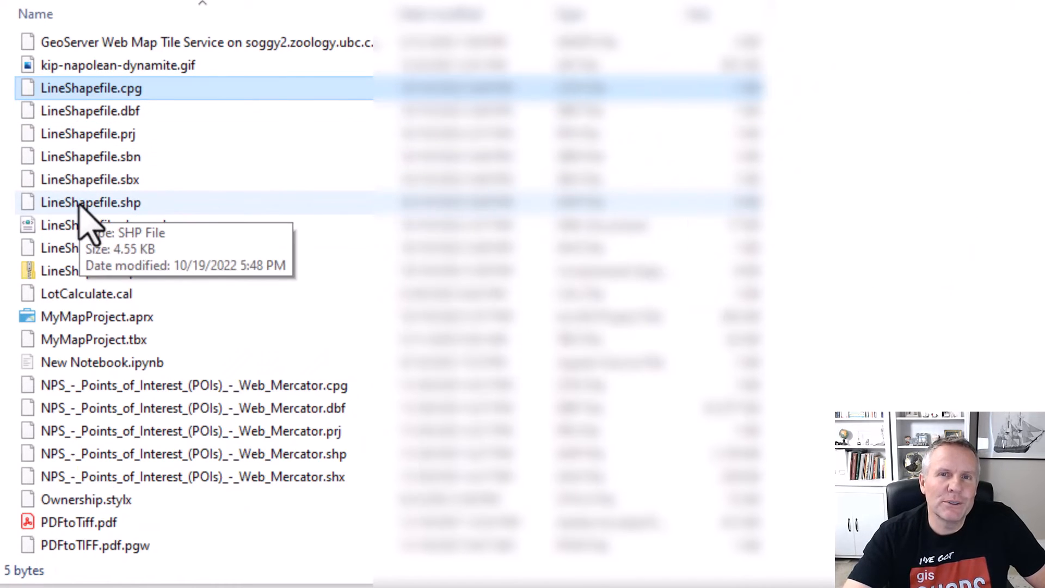
mouse_move(103, 225)
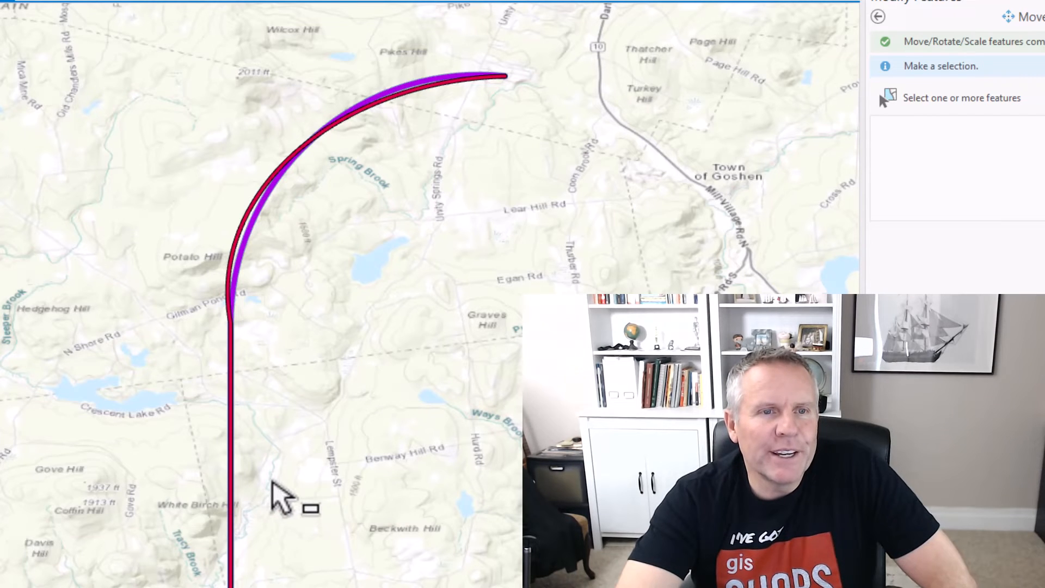
mouse_move(283, 456)
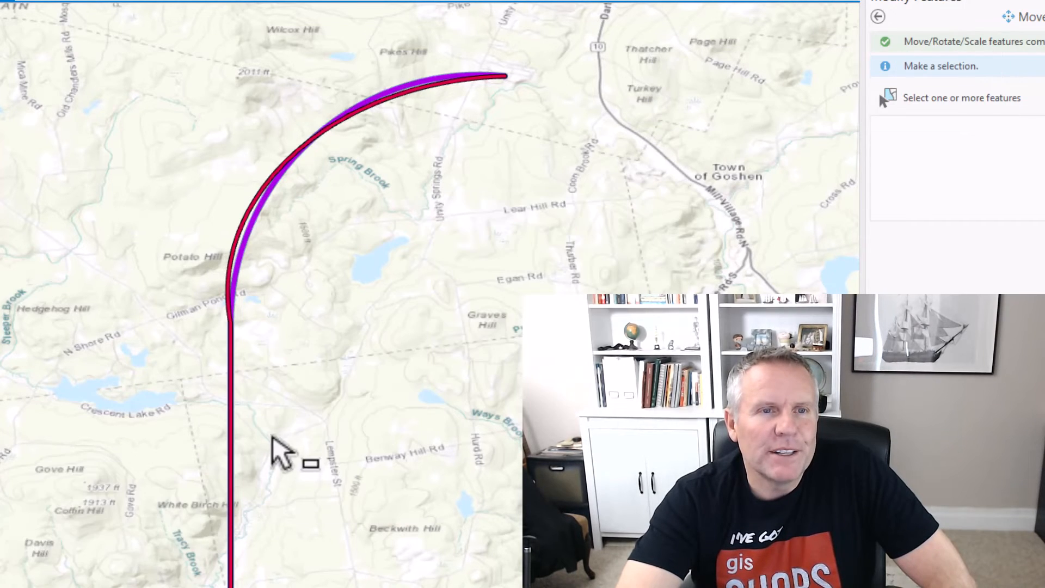
mouse_move(247, 484)
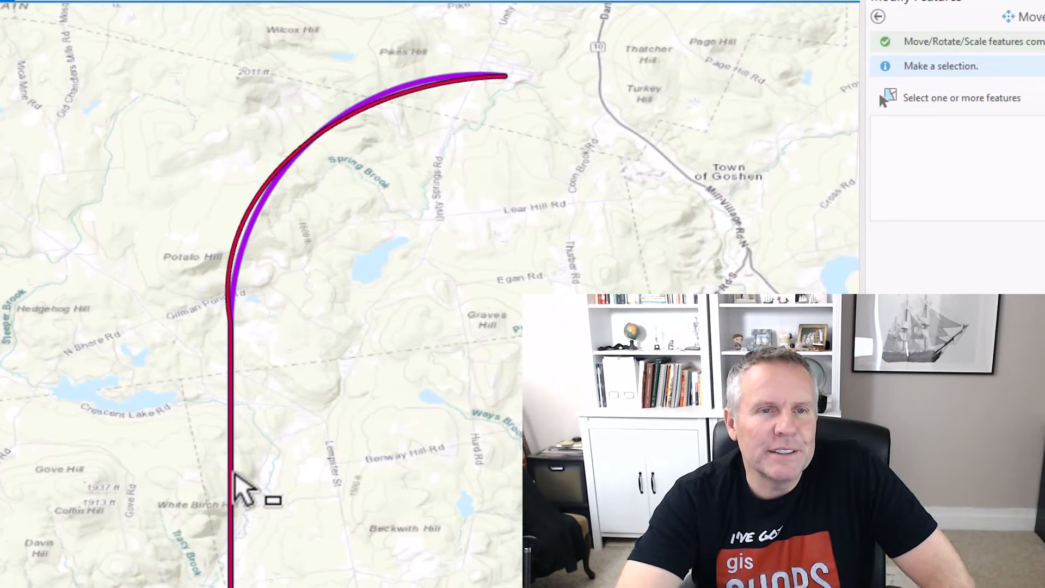
mouse_move(242, 314)
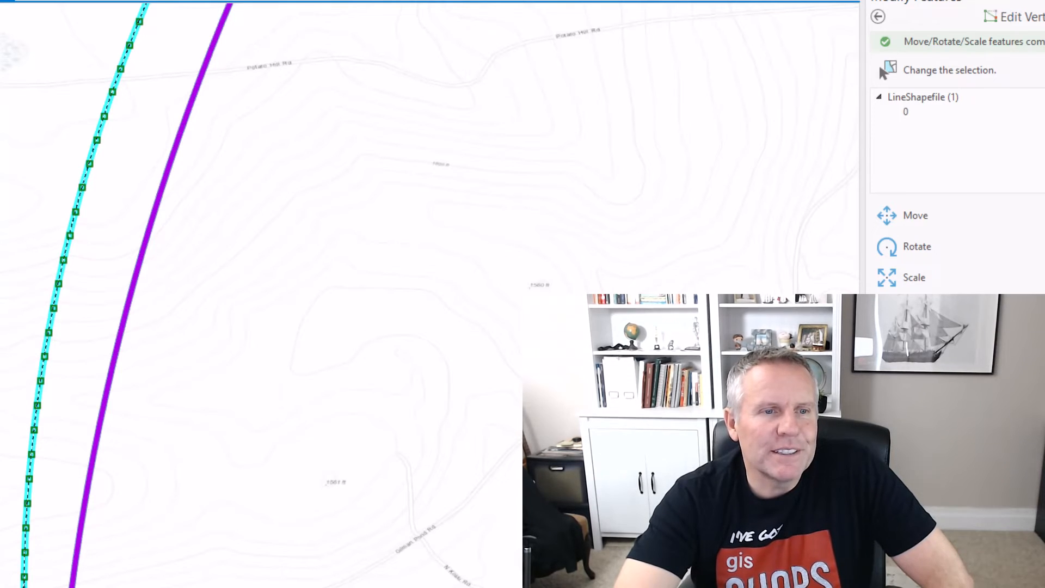
mouse_move(100, 133)
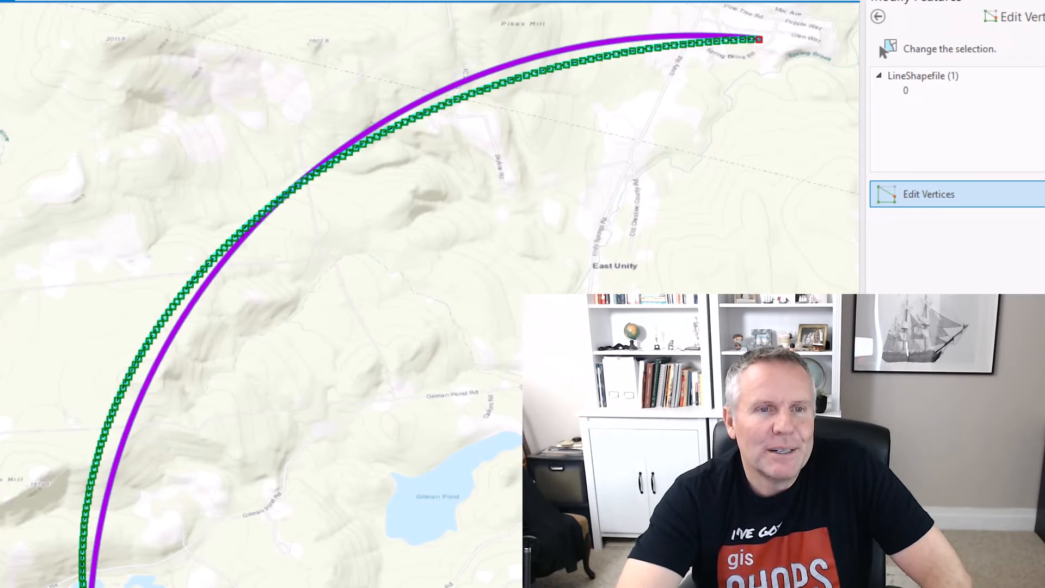
mouse_move(245, 432)
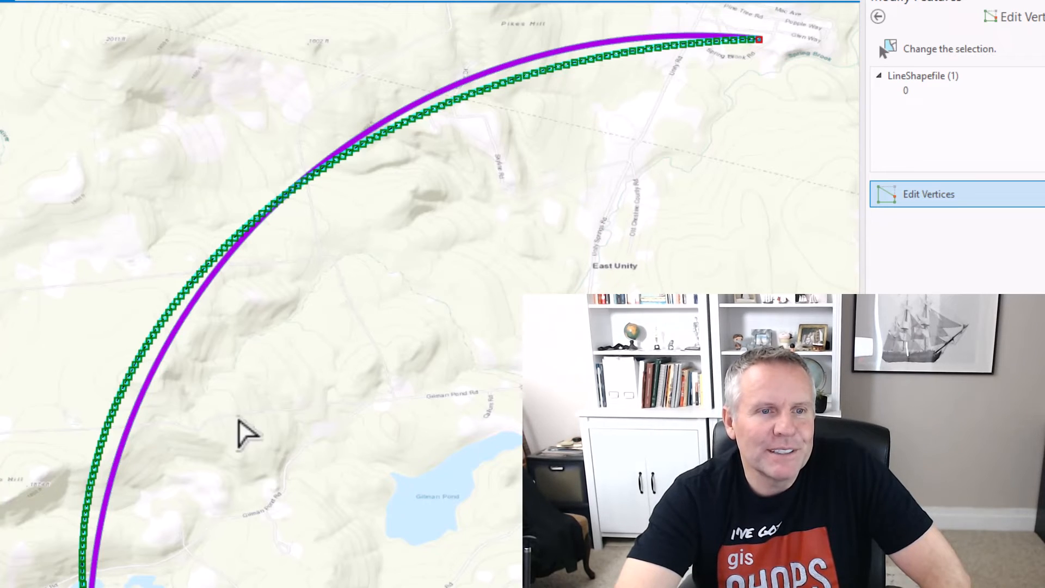
mouse_move(406, 540)
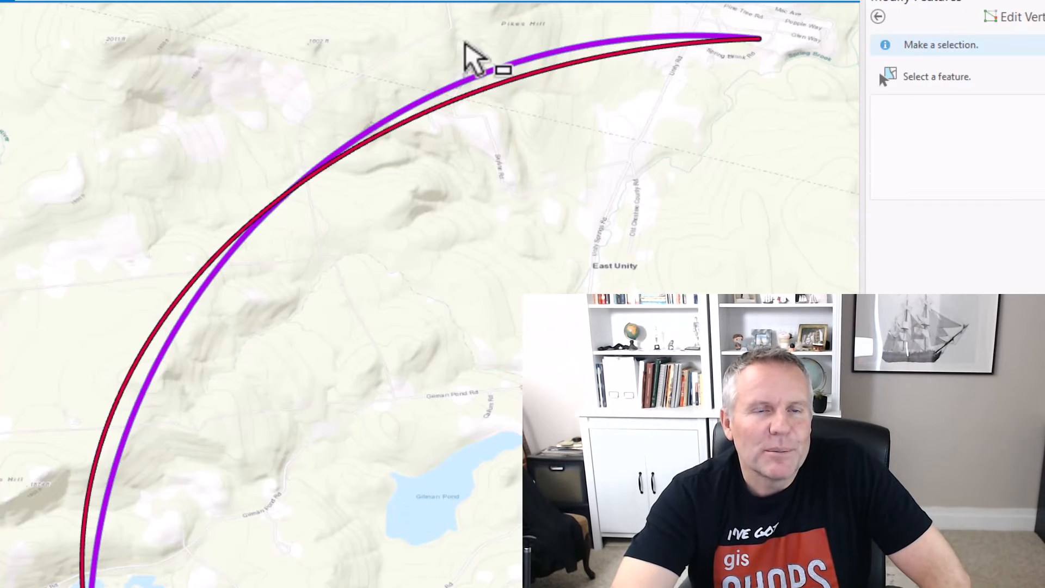
Step: Select the purple geodatabase line (My Line Layer feature 52) to show its curve vertices
click(479, 56)
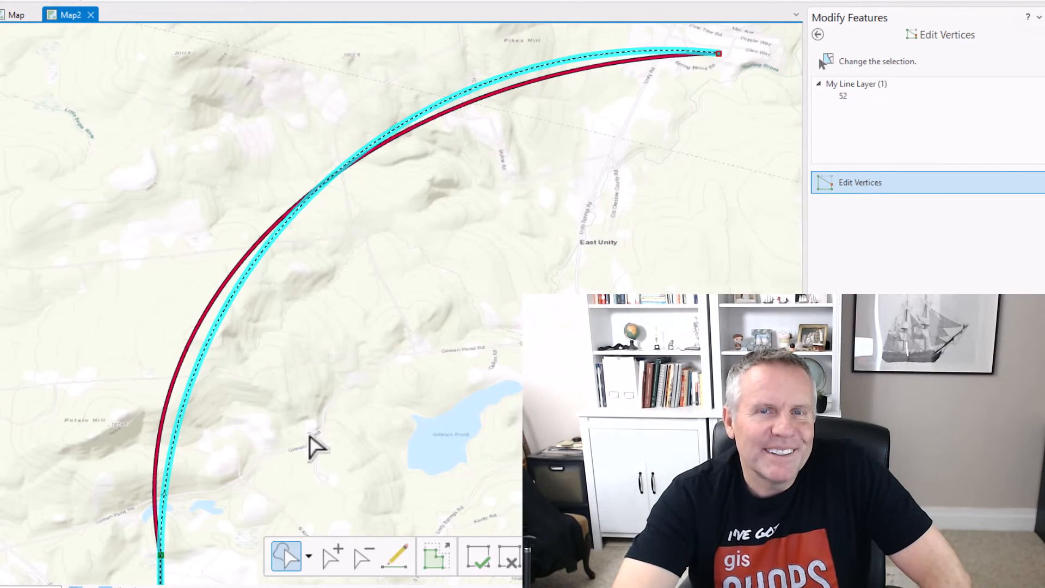
mouse_move(456, 357)
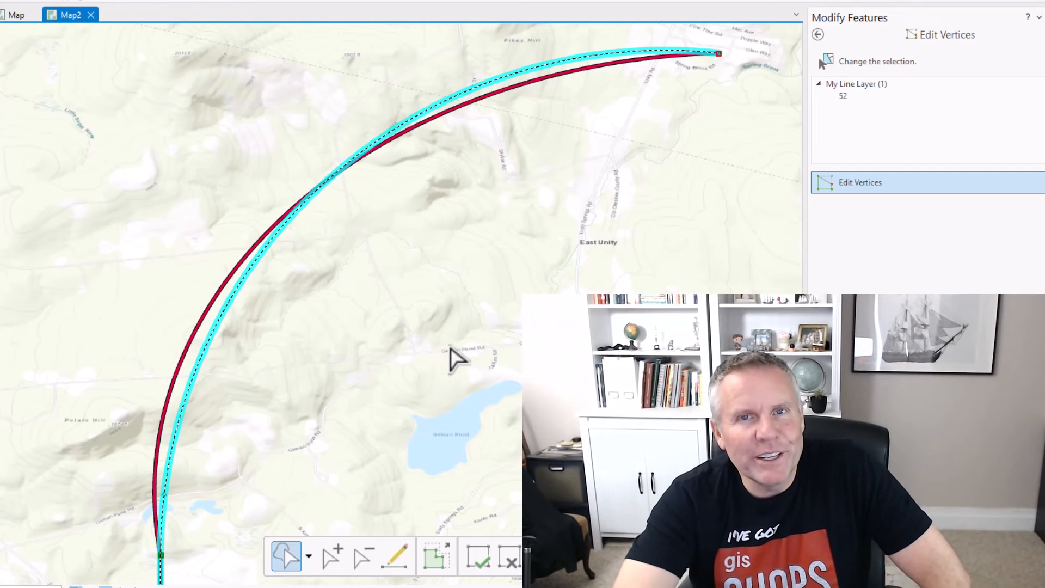
mouse_move(393, 389)
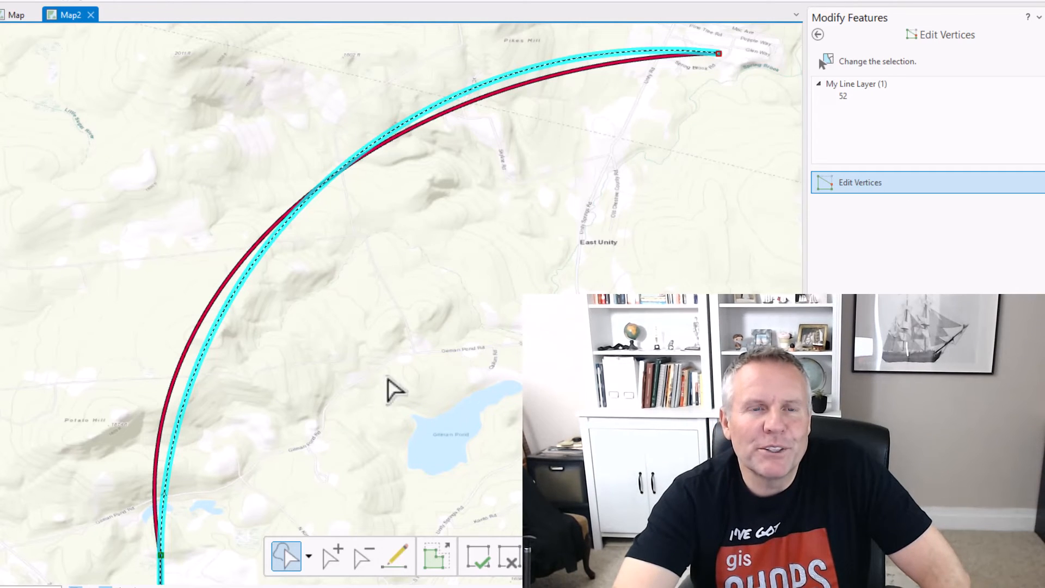
mouse_move(430, 433)
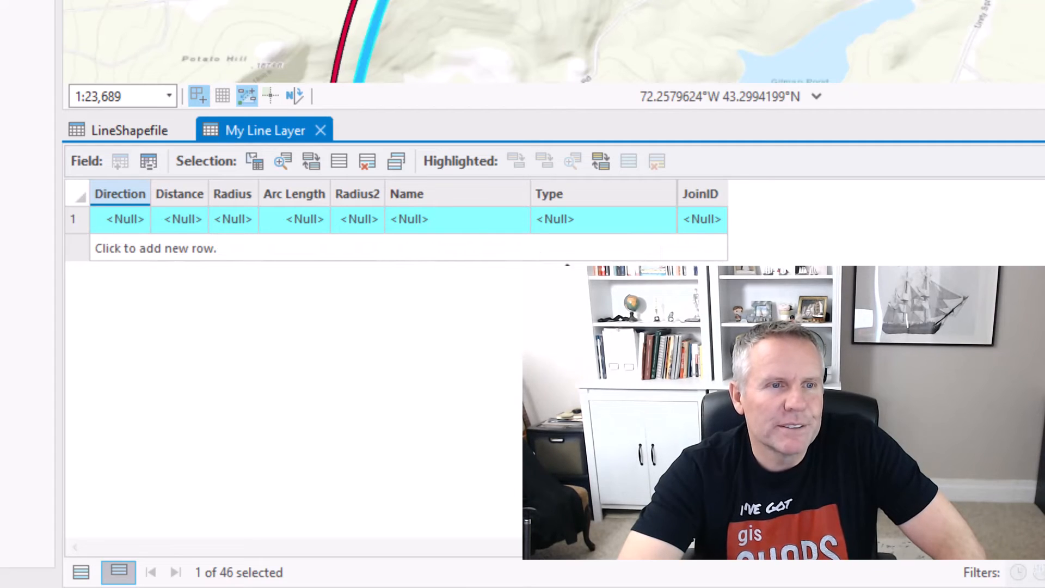
Step: Switch to the LineShapefile attribute table to compare its zeros with My Line Layer's nulls
click(129, 130)
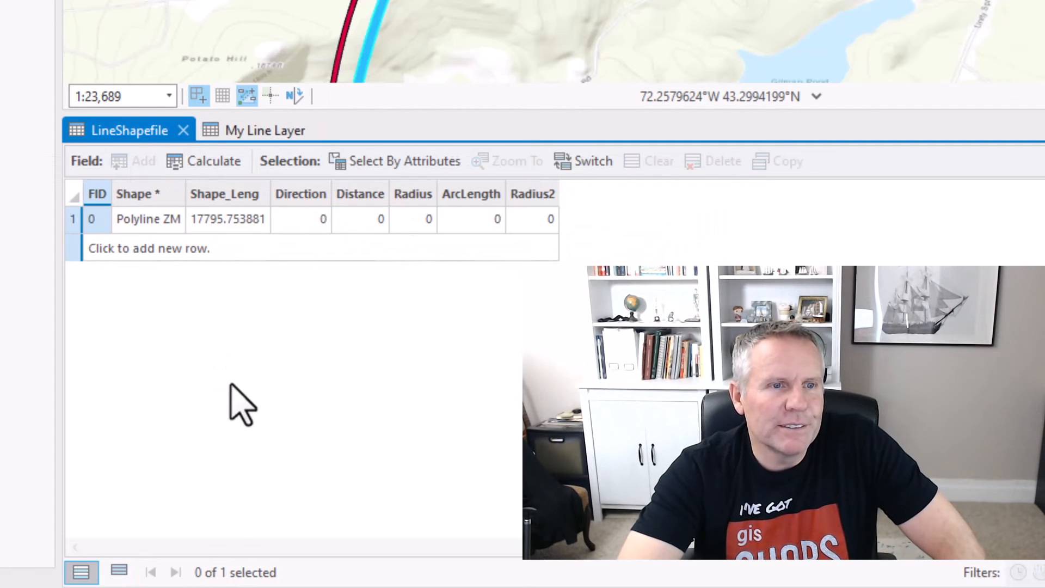